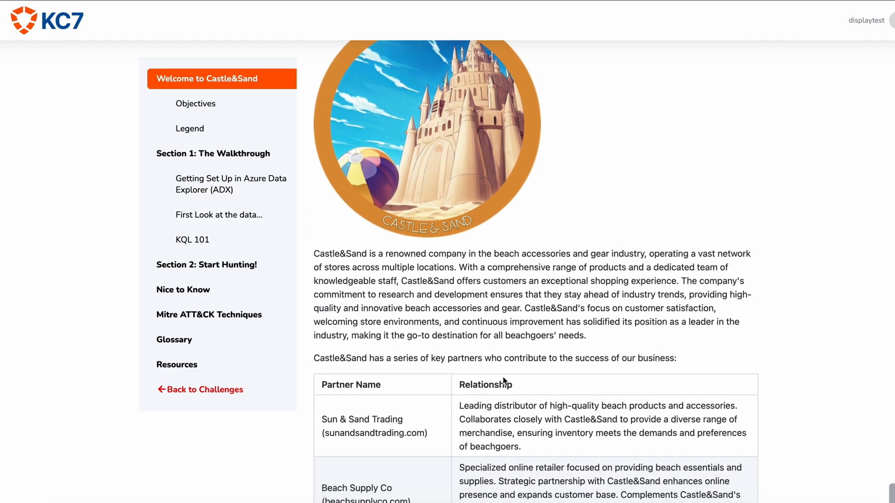
Step: Scroll down the Castle&Sand training guide before moving to the Dai Wok Foods board
scroll("down", 3)
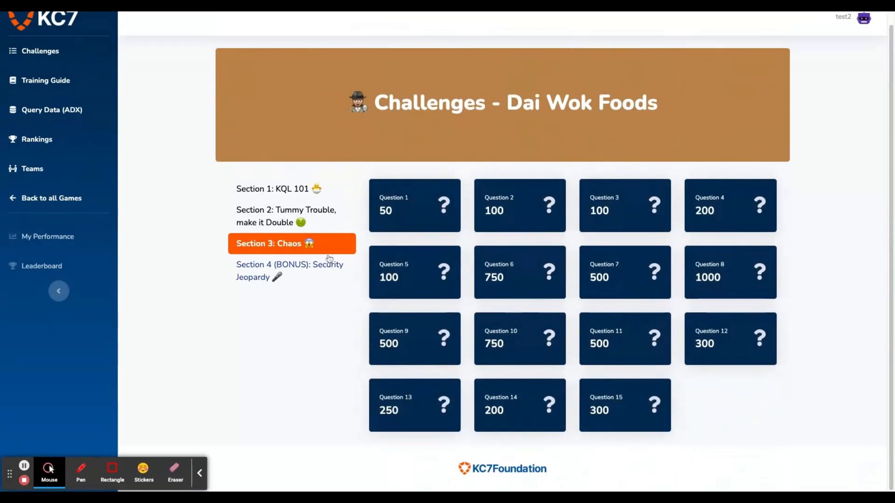
Step: Preview Chaos Questions 2 and 4, then dismiss the prompt before the triage mind map
left_click(520, 205)
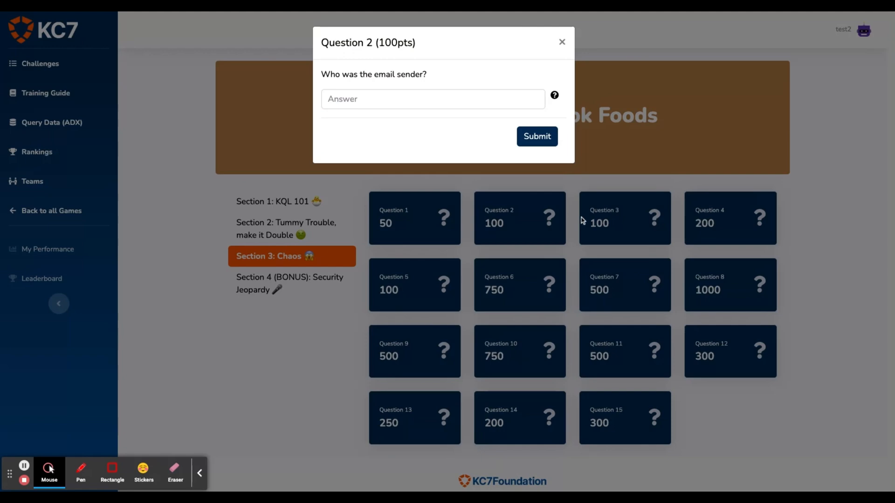
left_click(729, 219)
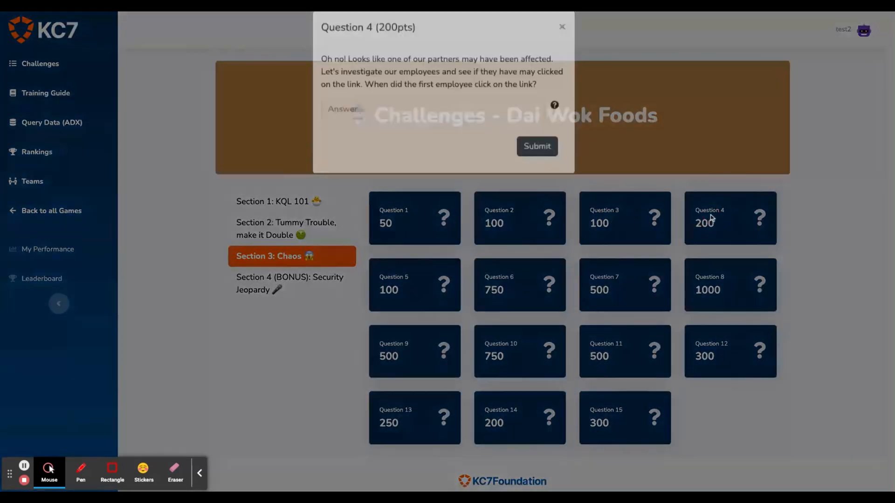
left_click(519, 285)
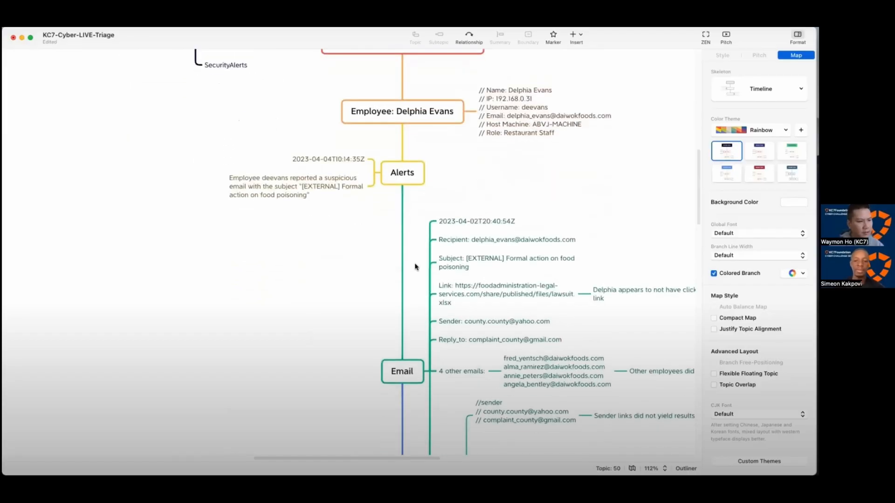
mouse_move(423, 205)
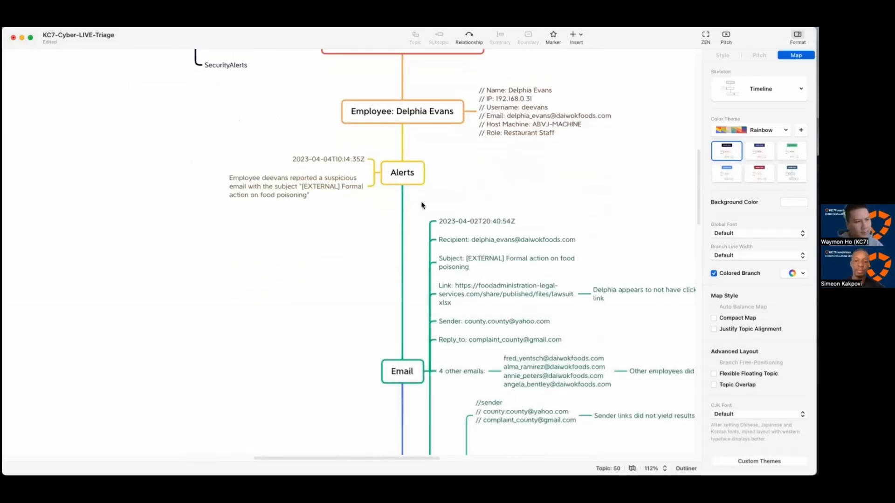